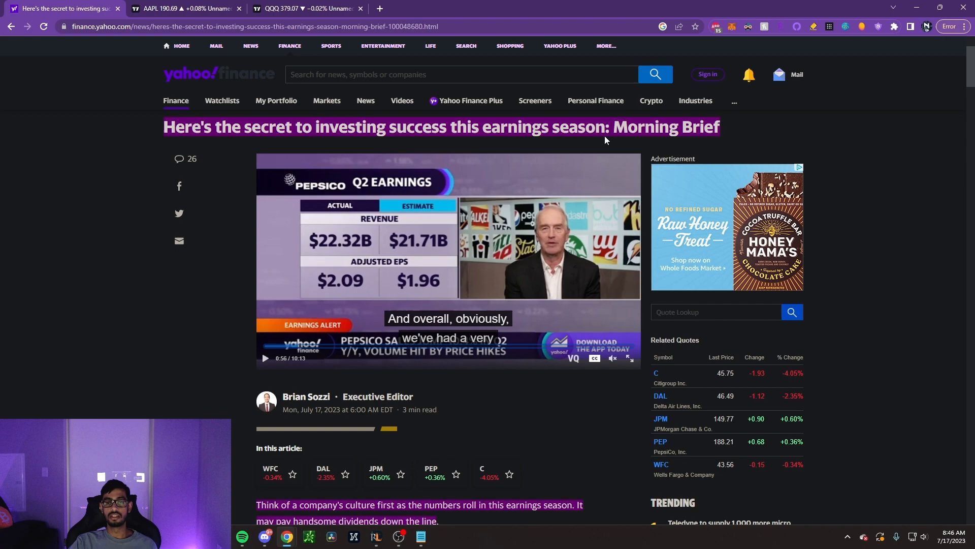
mouse_move(887, 227)
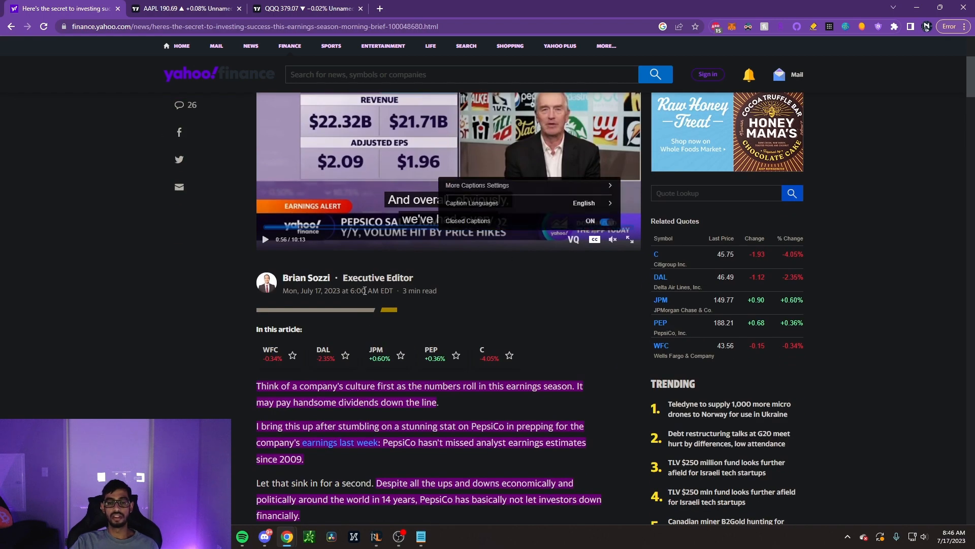
- Read the article down to the S&P 500 earnings-decline section, then bring up the AAPL monthly TradingView chart
scroll("down", 3)
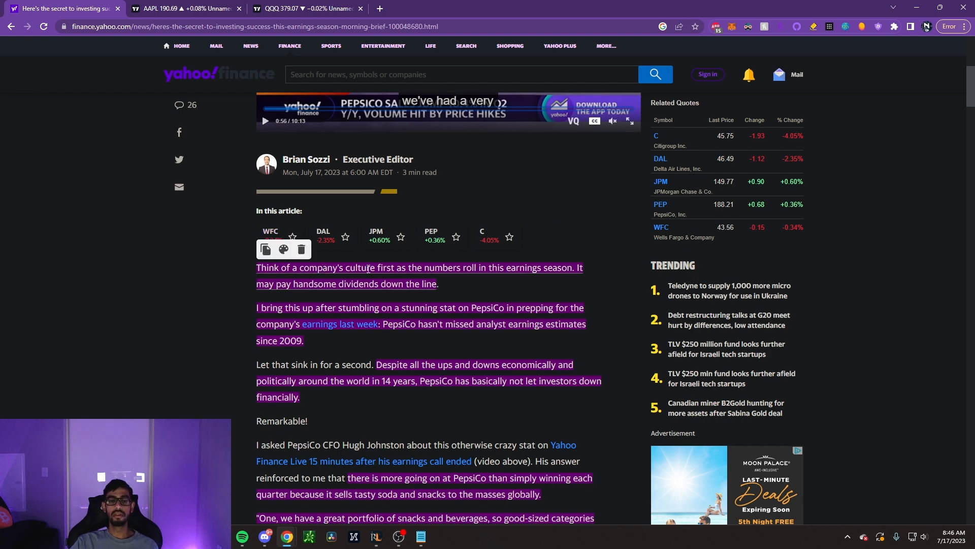
left_click(574, 211)
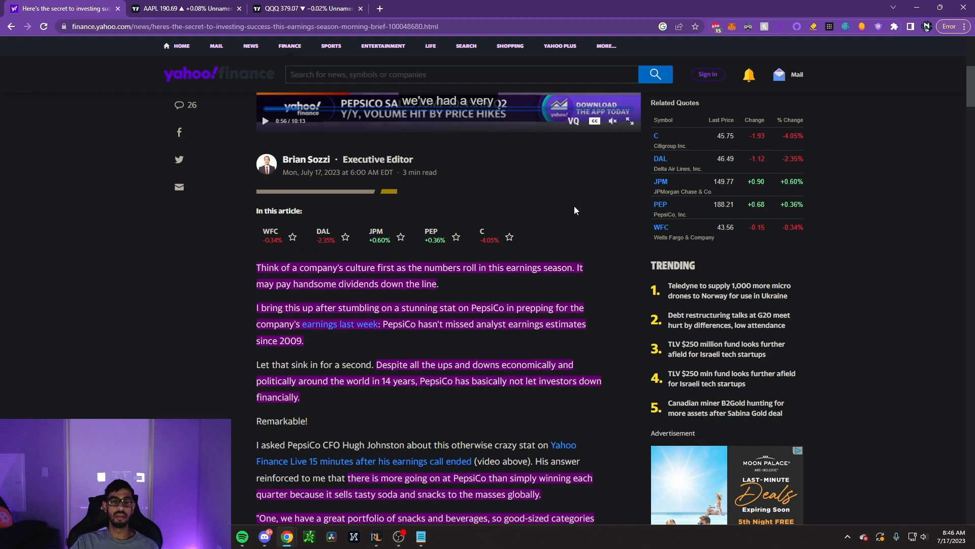
mouse_move(562, 211)
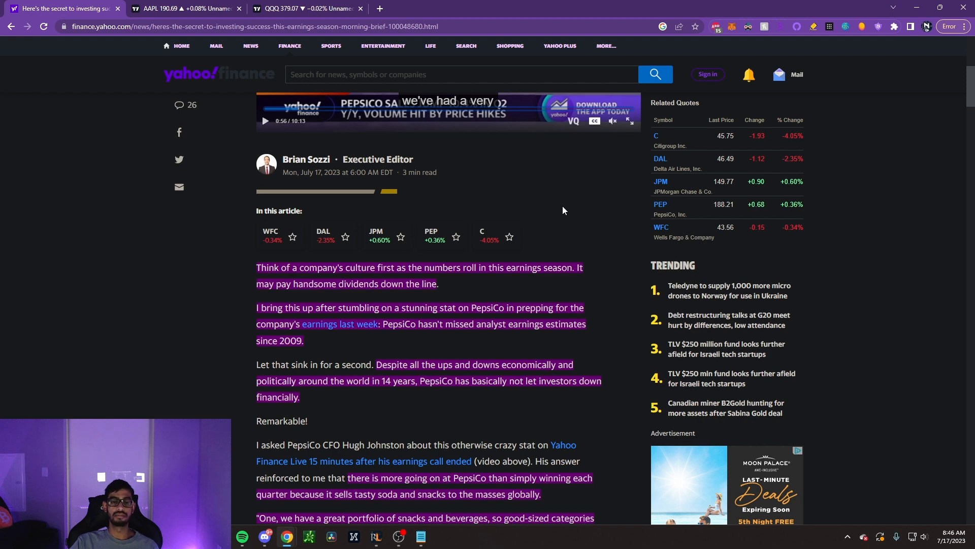
mouse_move(491, 295)
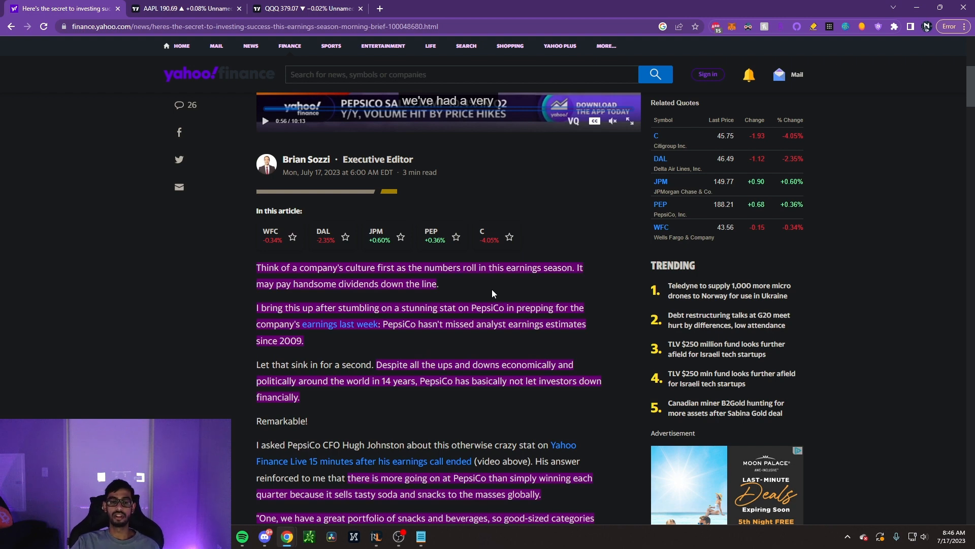
mouse_move(480, 337)
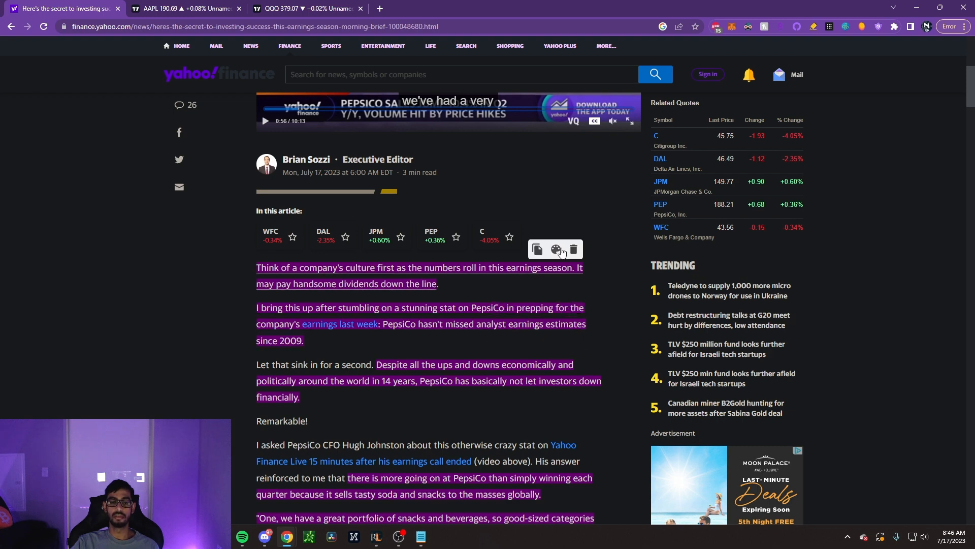
scroll("down", 3)
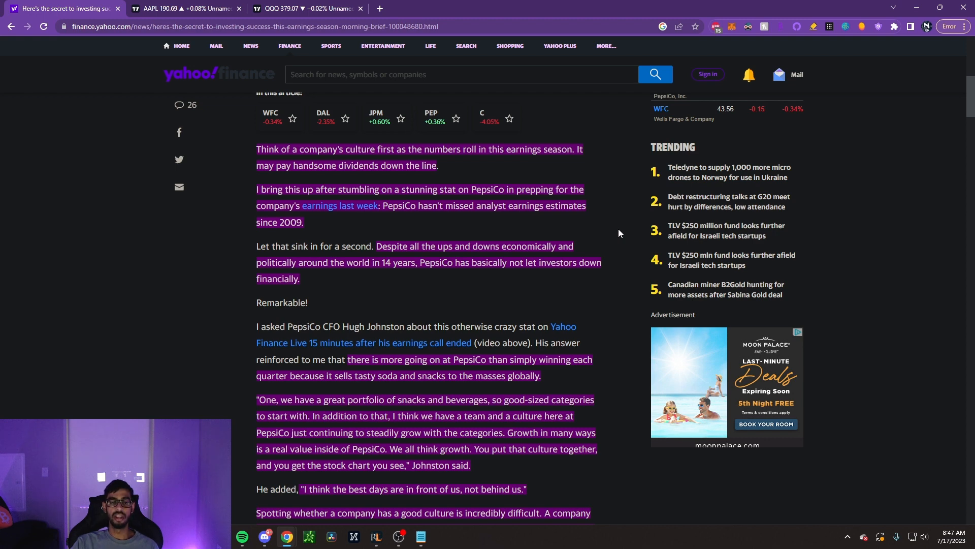
scroll("down", 3)
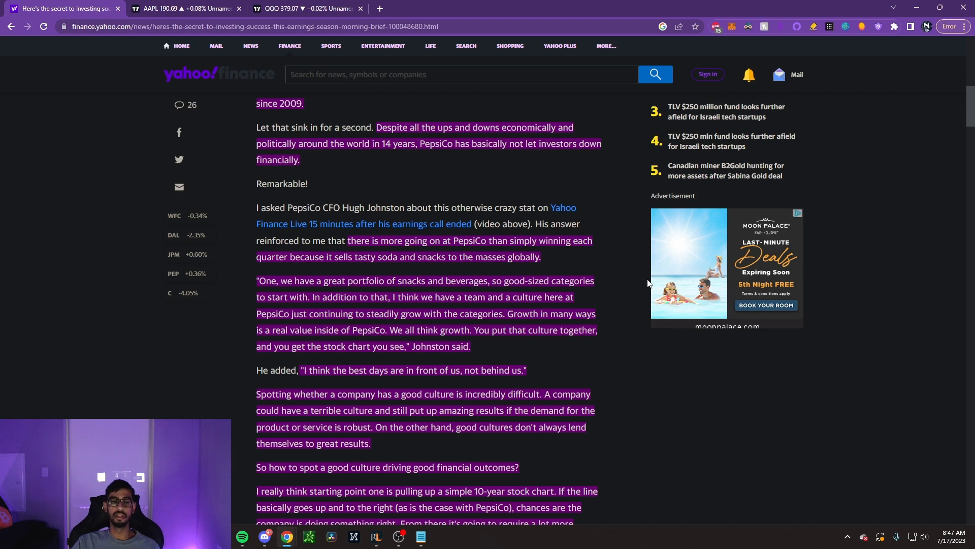
mouse_move(622, 258)
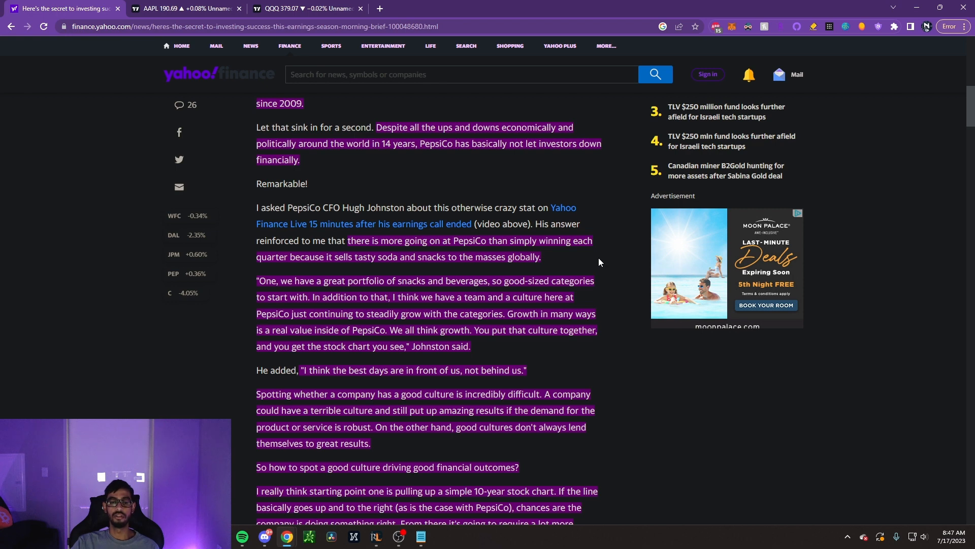
scroll("down", 3)
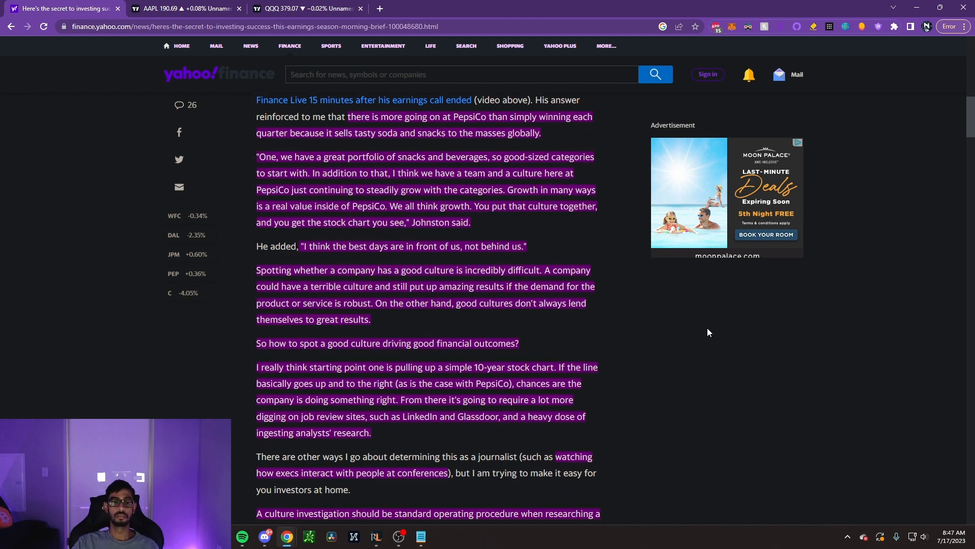
scroll("down", 3)
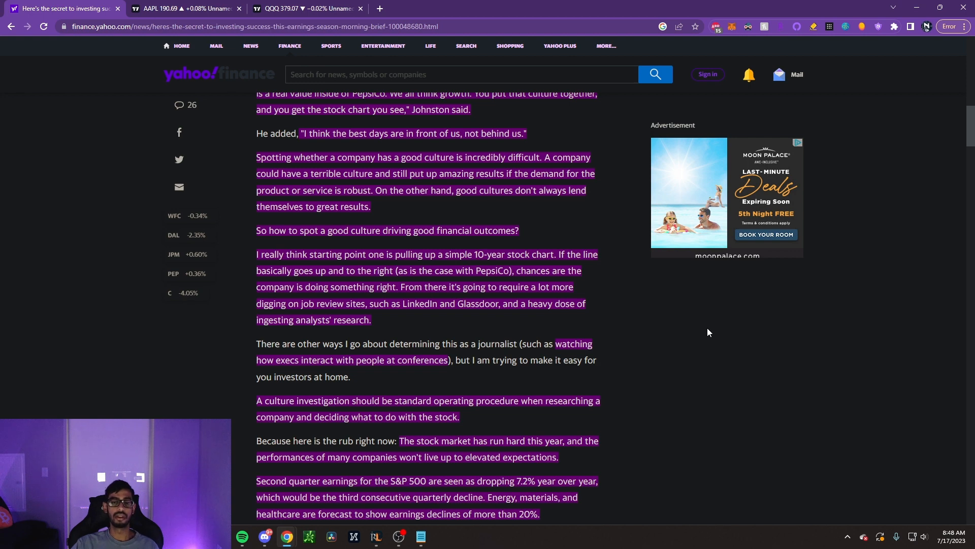
mouse_move(584, 214)
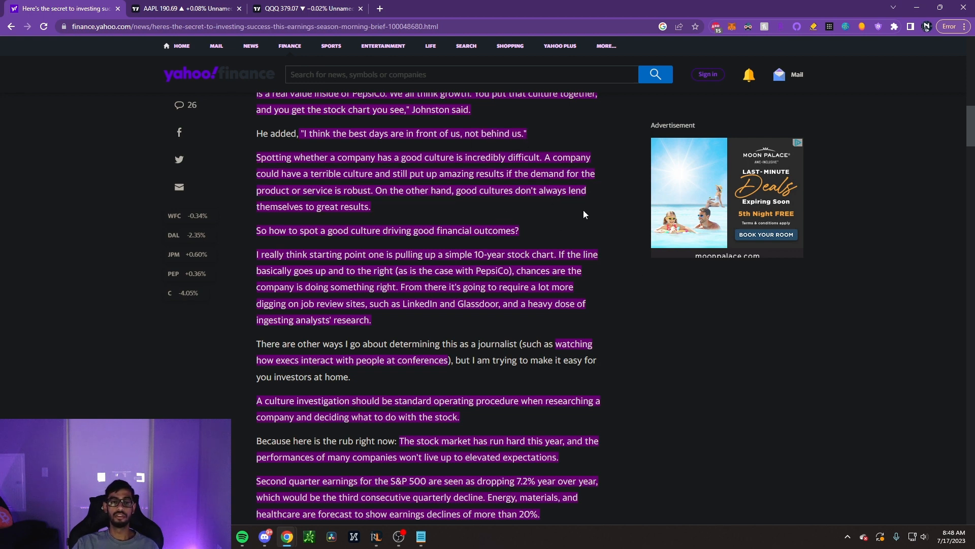
scroll("down", 3)
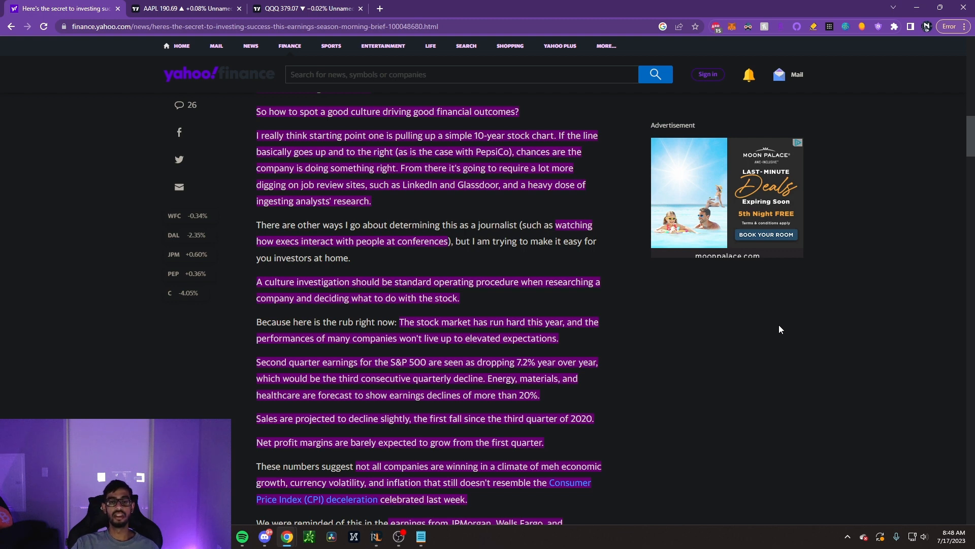
mouse_move(690, 290)
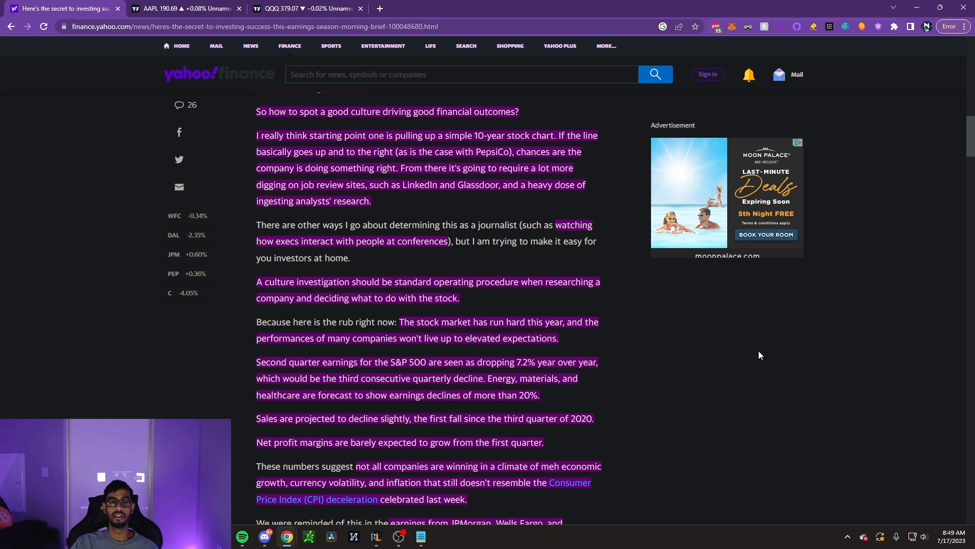
mouse_move(732, 346)
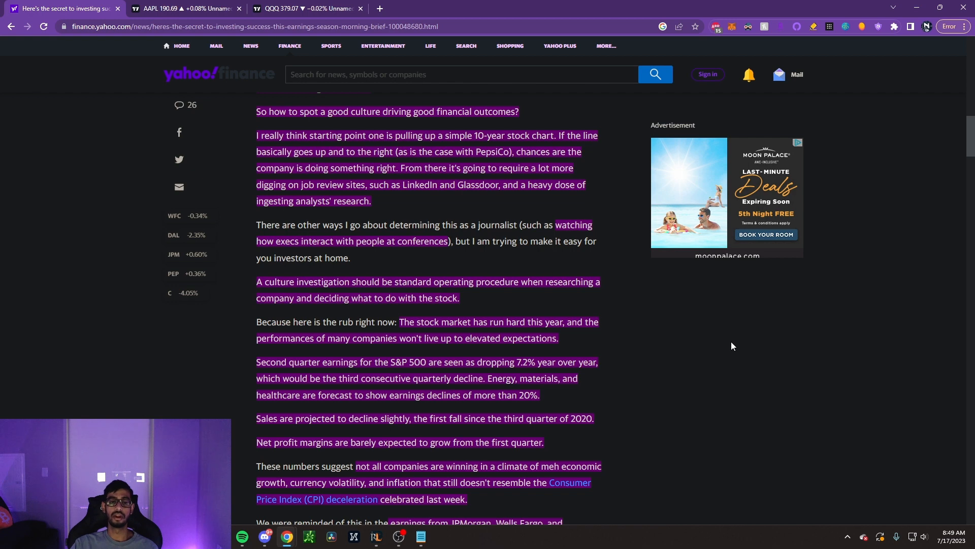
left_click(186, 8)
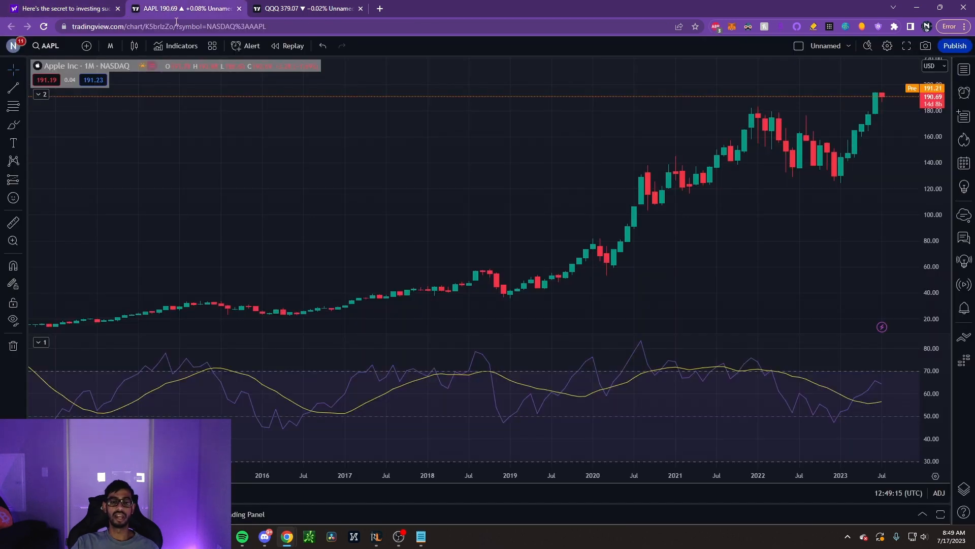
mouse_move(59, 328)
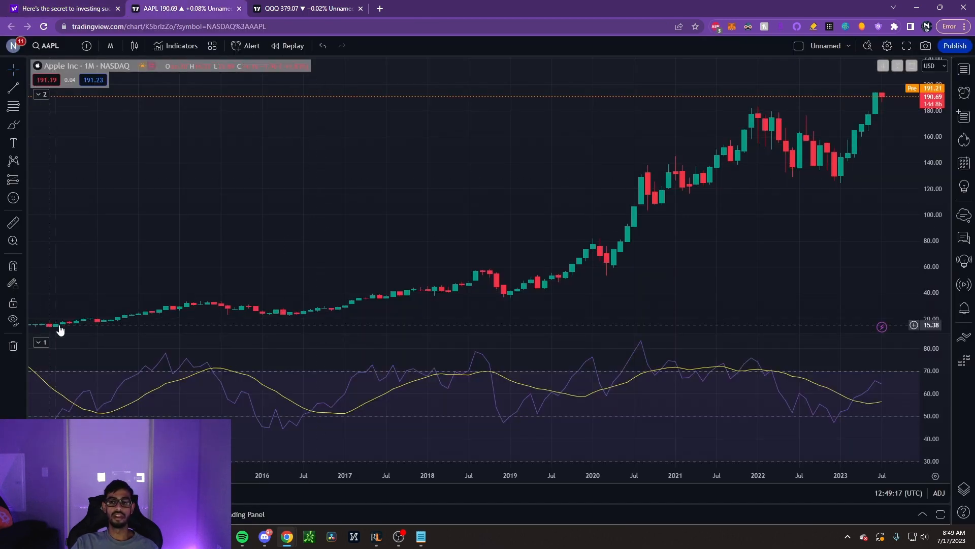
mouse_move(883, 97)
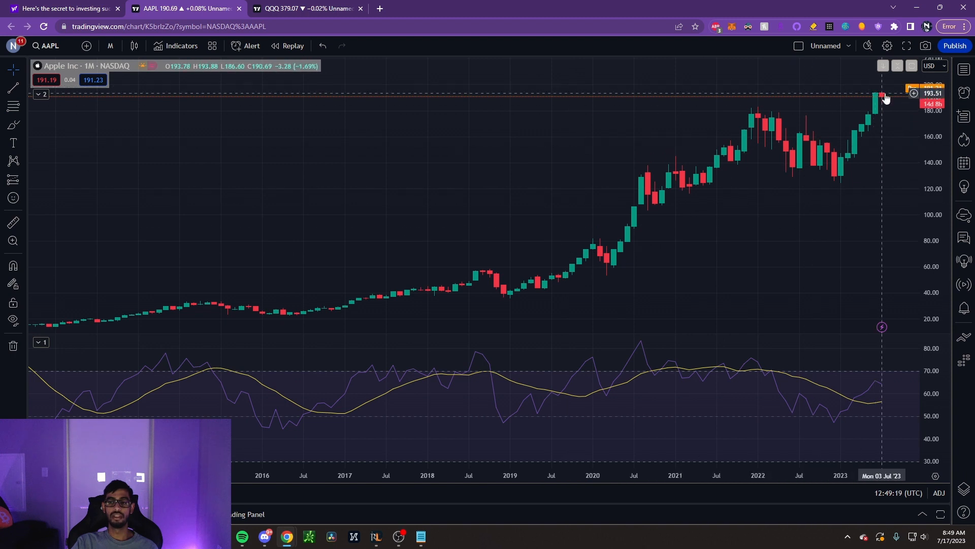
mouse_move(818, 102)
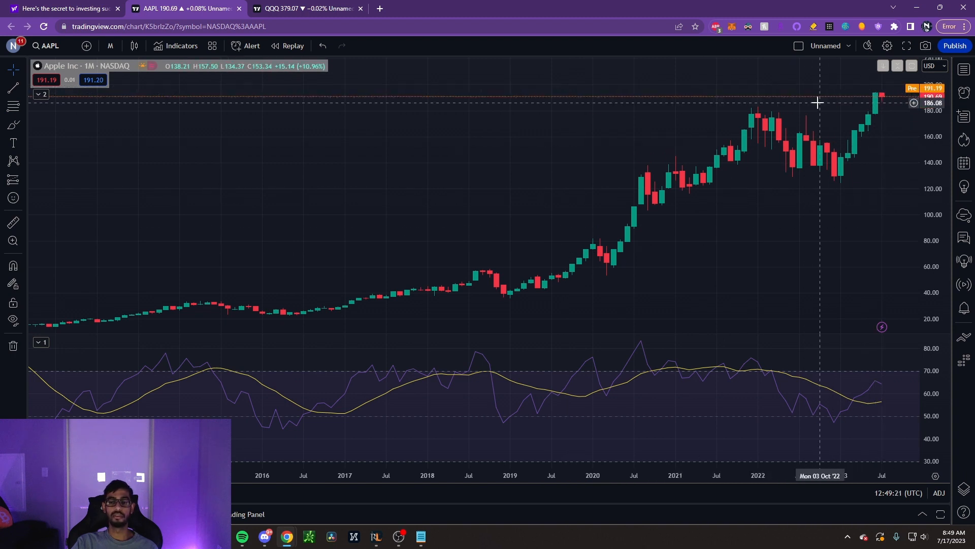
mouse_move(422, 207)
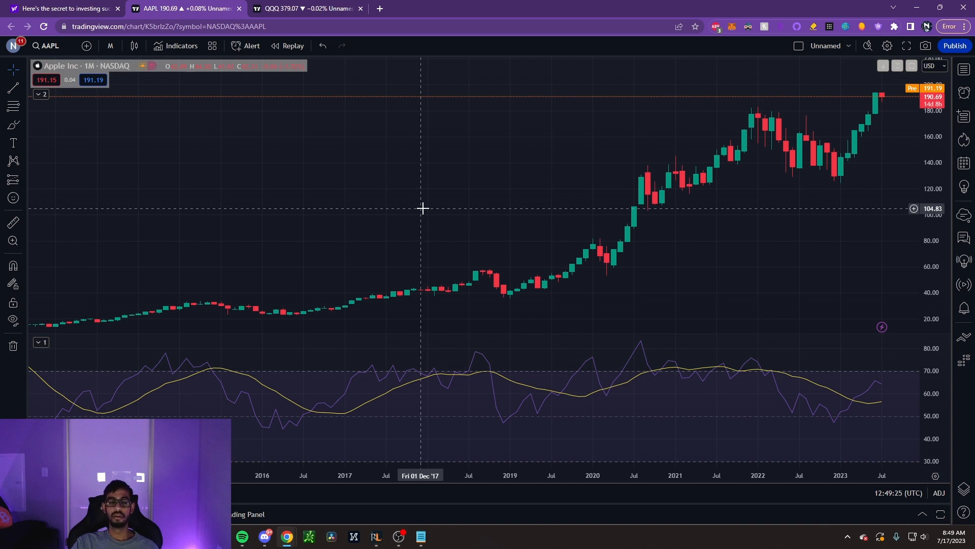
mouse_move(83, 358)
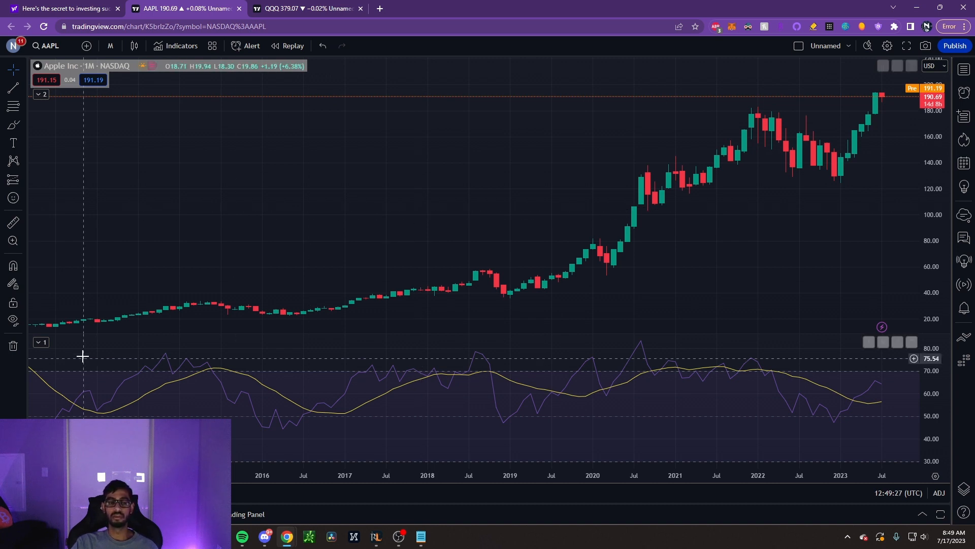
mouse_move(55, 24)
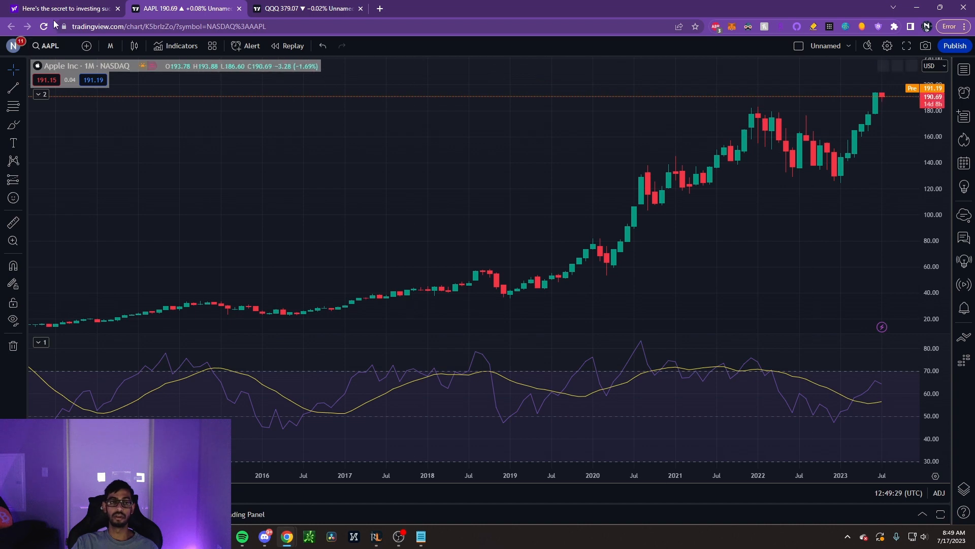
- Return to the Yahoo Finance earnings-season article after reviewing the AAPL monthly chart
left_click(62, 8)
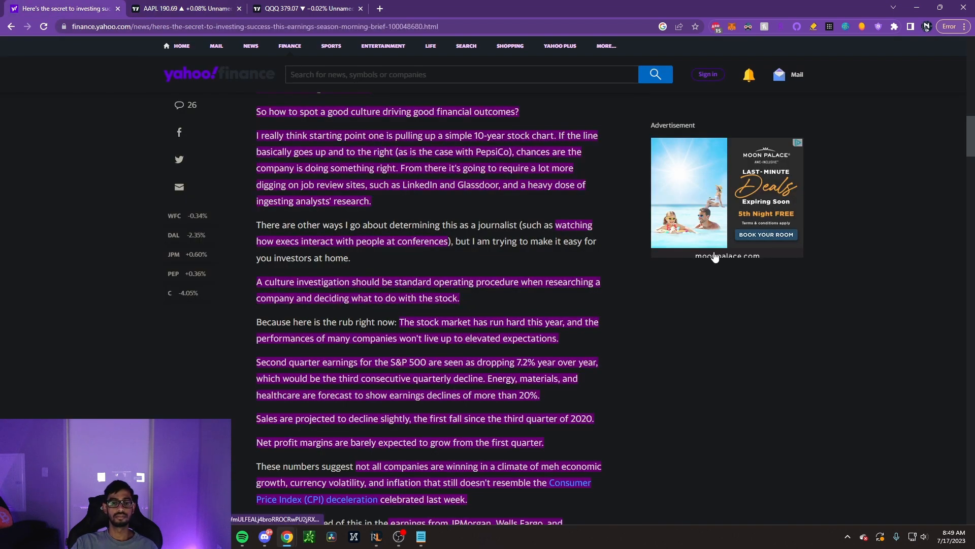
- Read the highlighted earnings article through the losers line to the author's sign-off
scroll("down", 3)
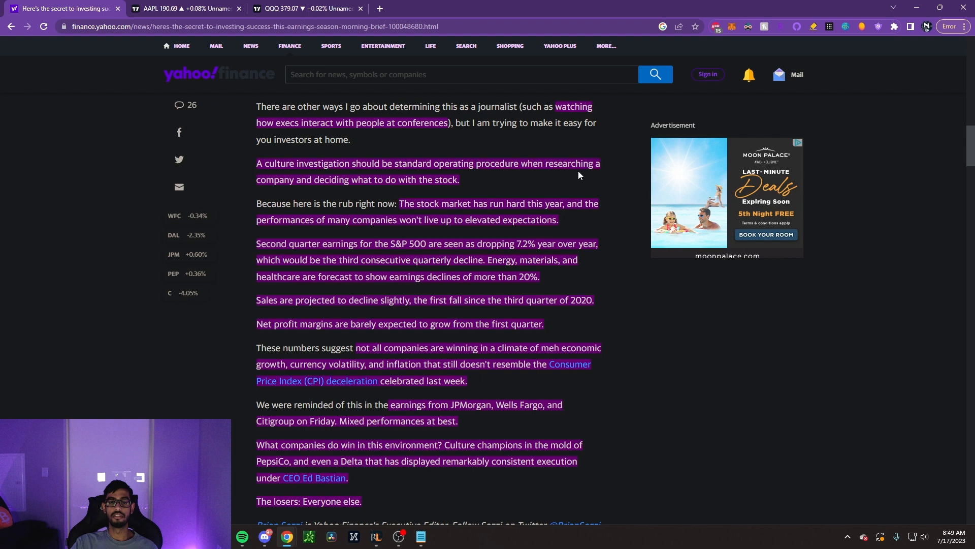
mouse_move(594, 179)
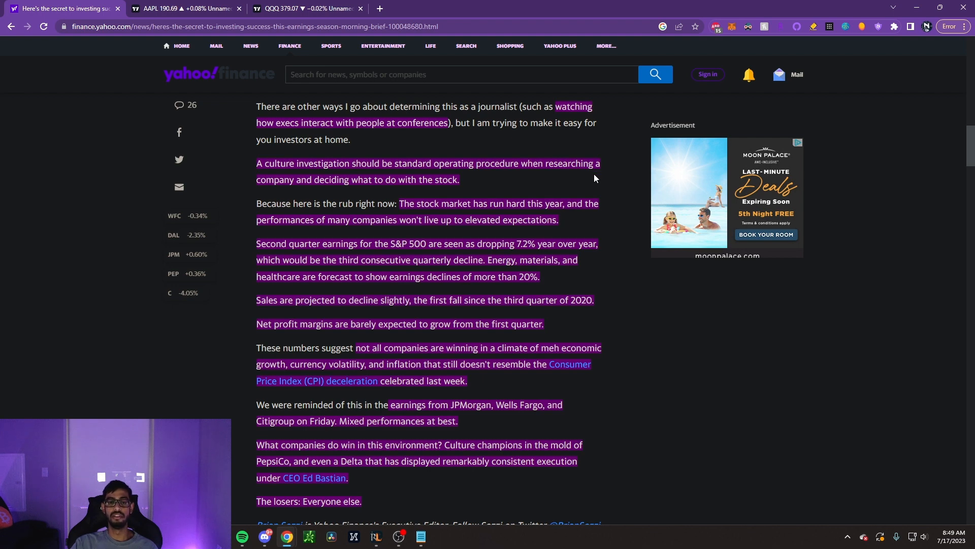
mouse_move(796, 270)
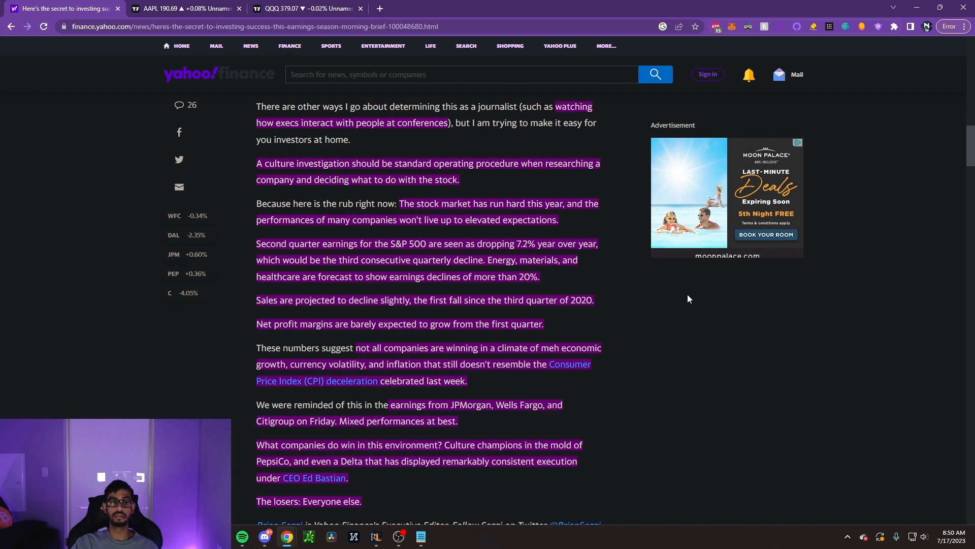
mouse_move(678, 286)
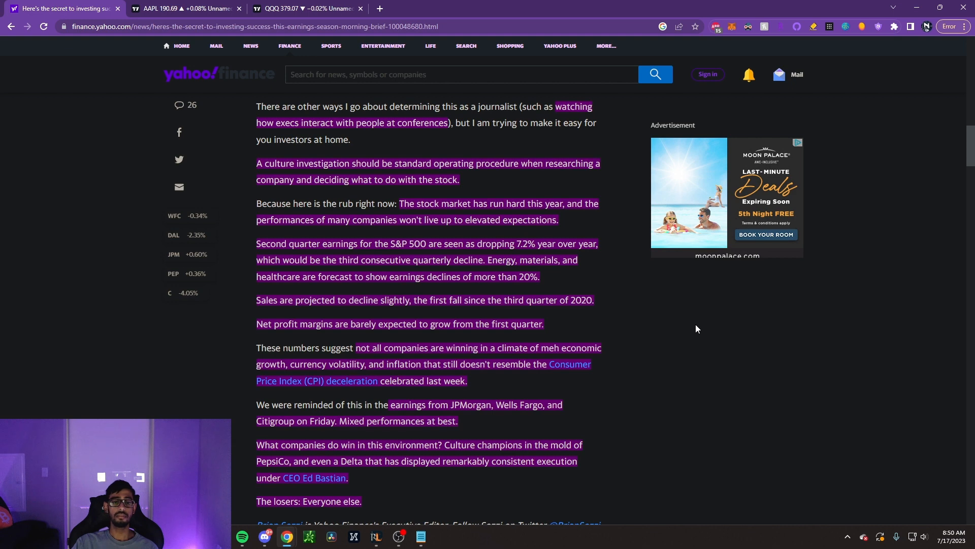
mouse_move(677, 322)
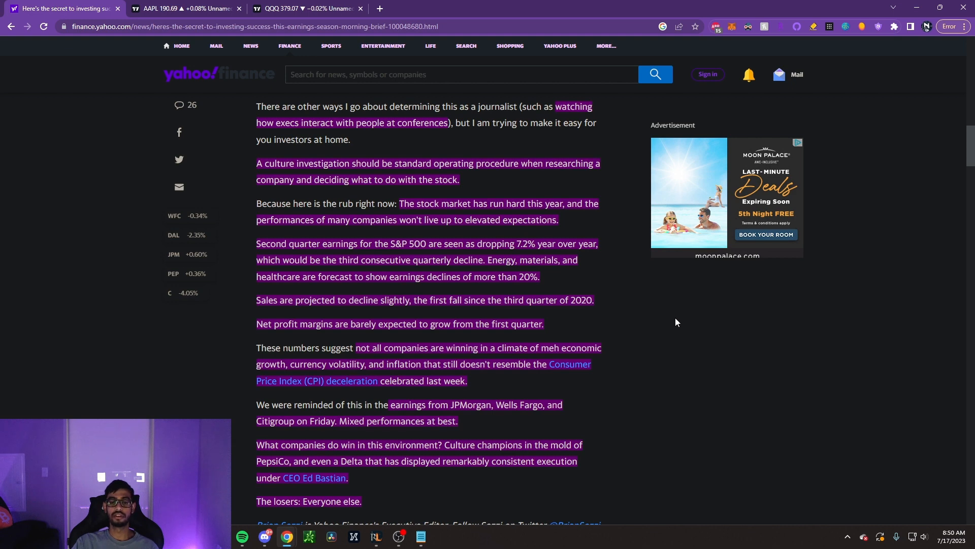
mouse_move(714, 318)
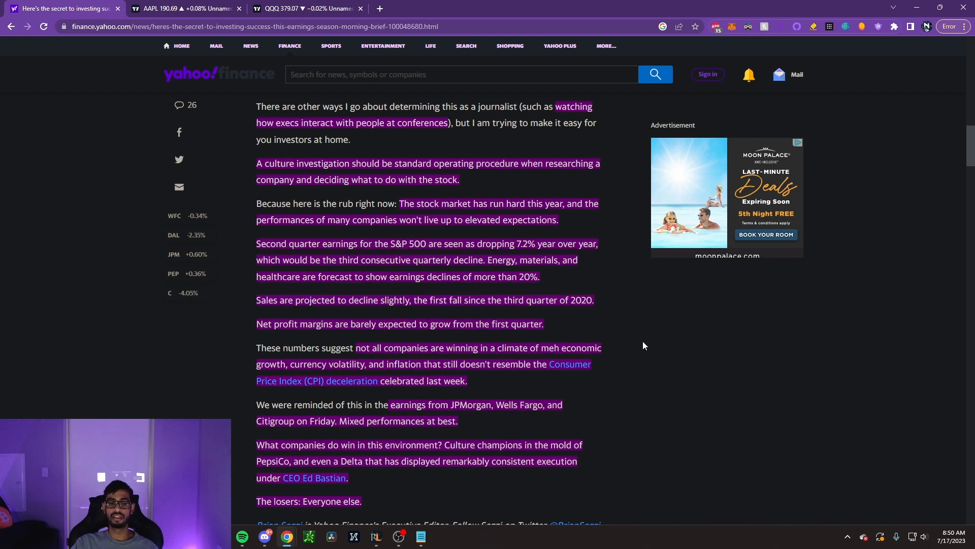
mouse_move(735, 342)
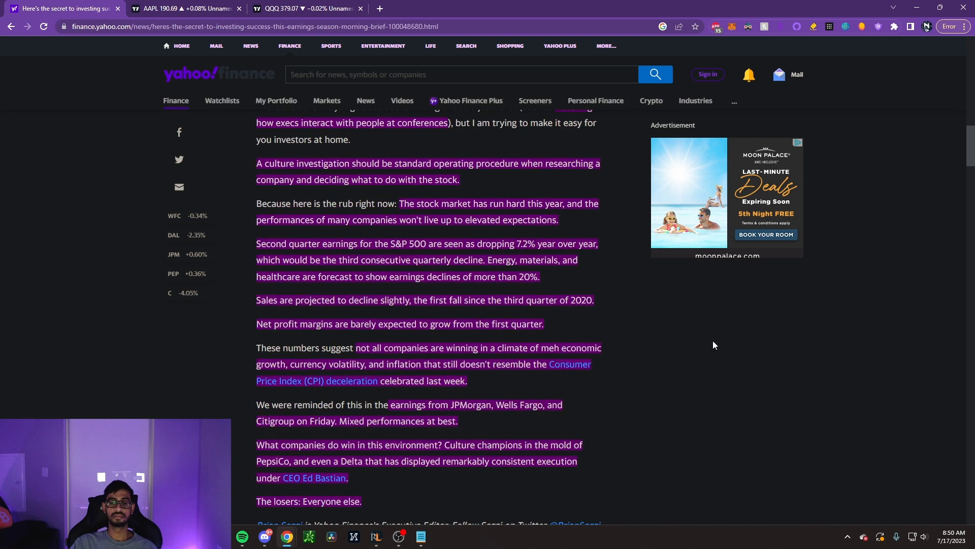
scroll("down", 3)
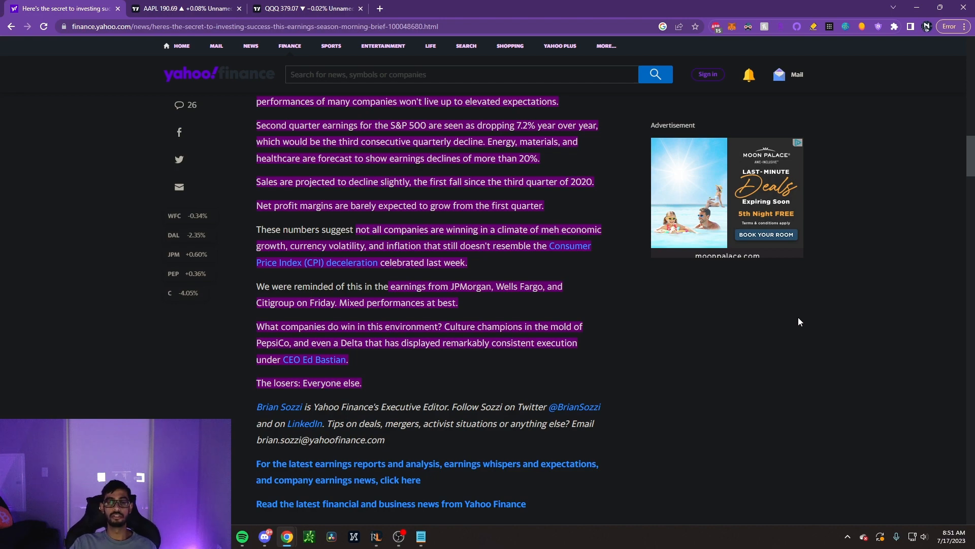
scroll("up", 3)
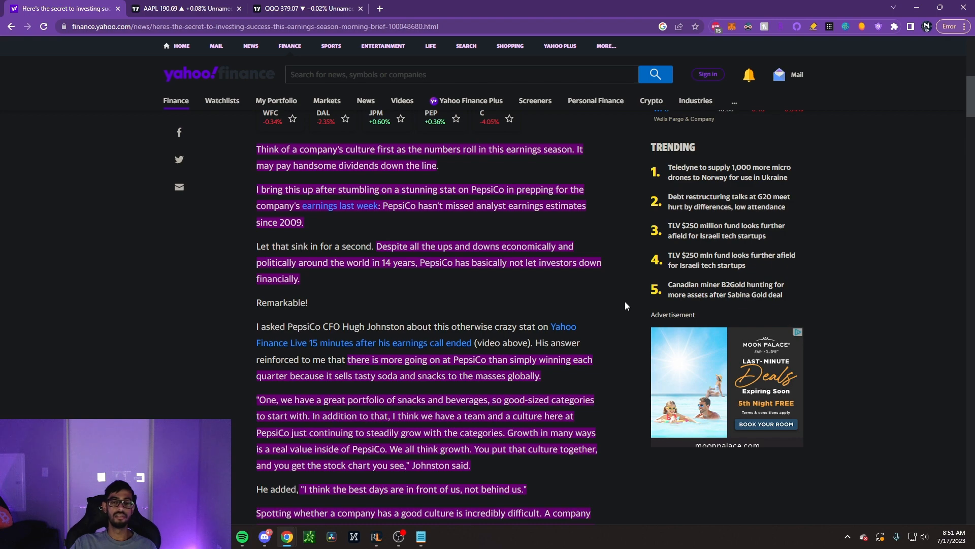
- Revisit the 10-year chart advice paragraph, then bring up the AAPL monthly chart again
scroll("up", 3)
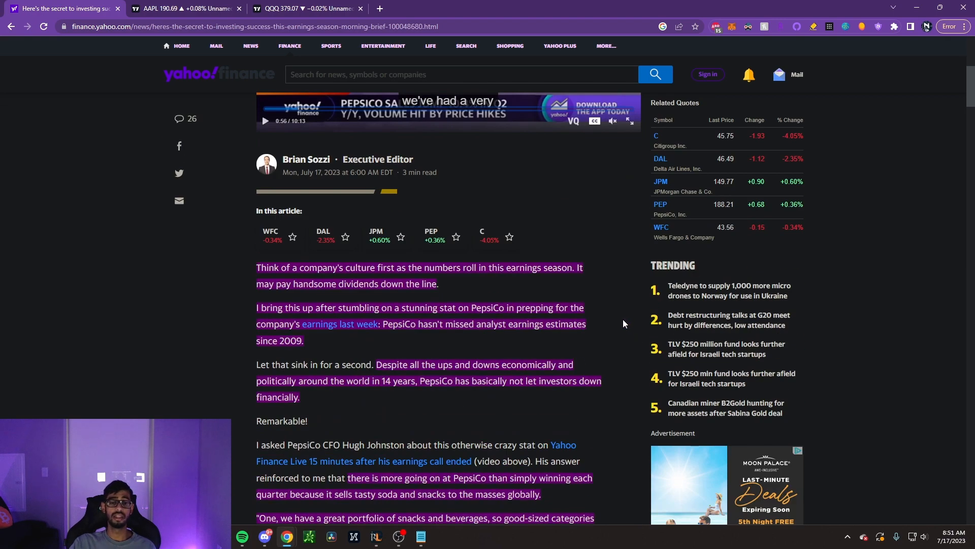
scroll("down", 3)
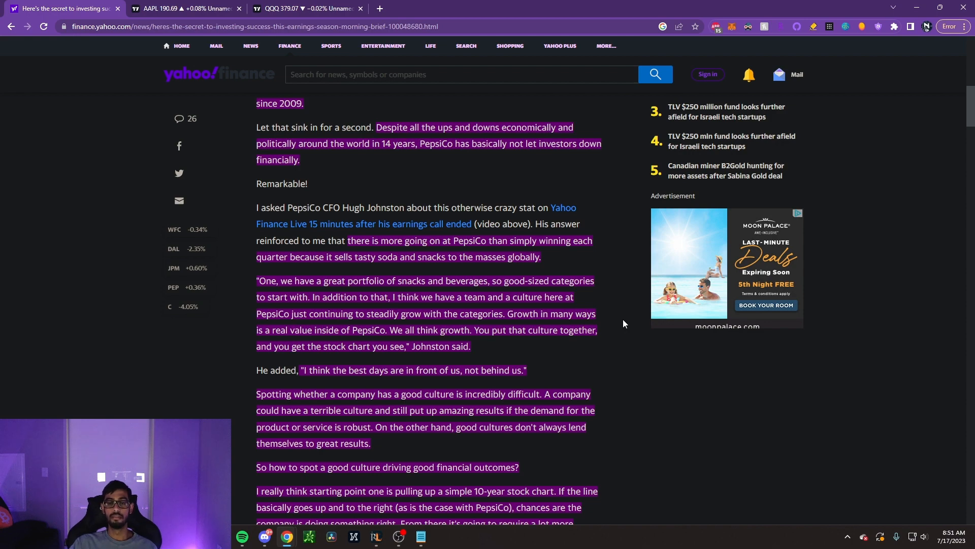
mouse_move(624, 371)
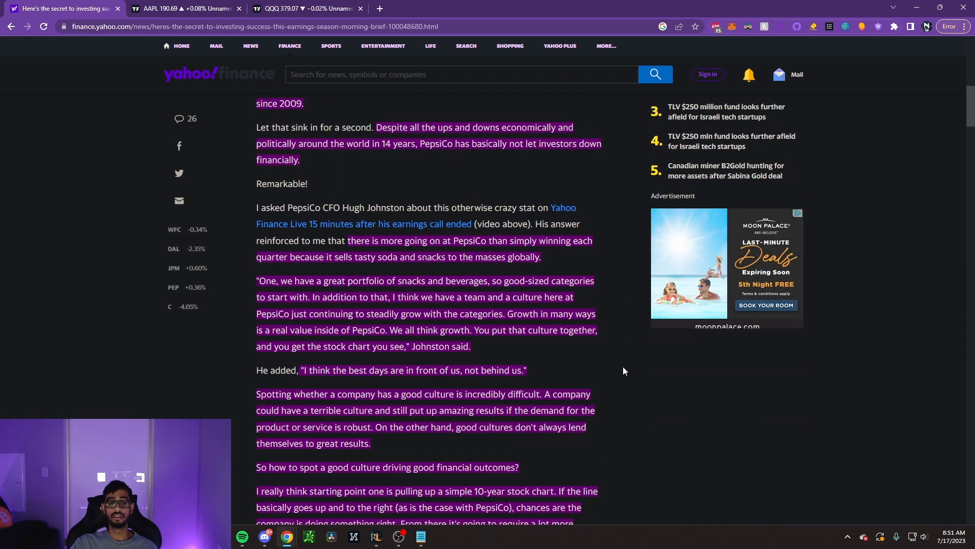
scroll("down", 3)
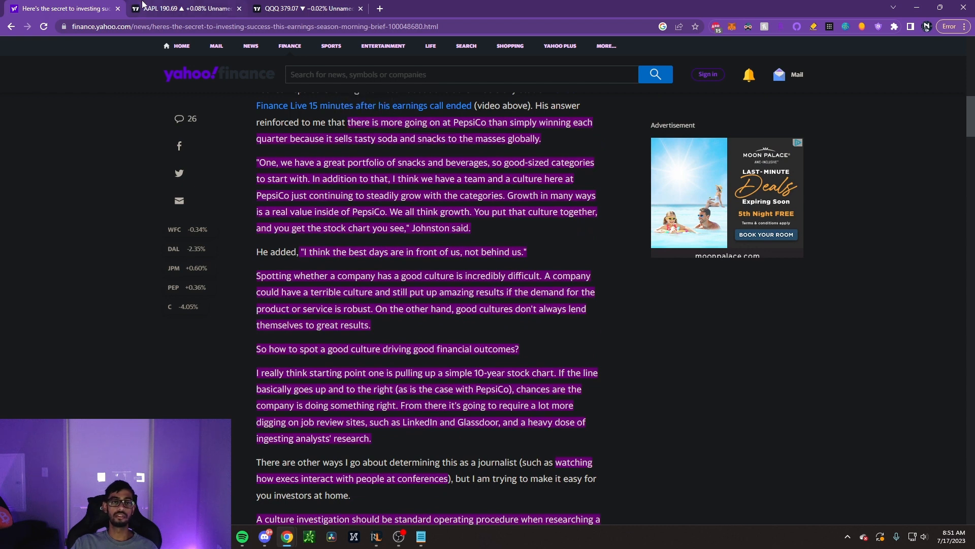
left_click(181, 8)
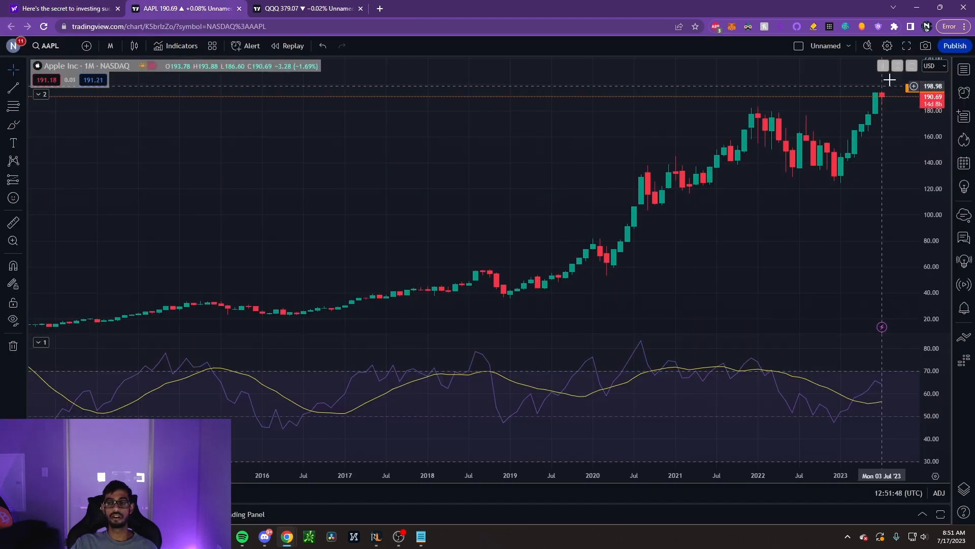
mouse_move(902, 101)
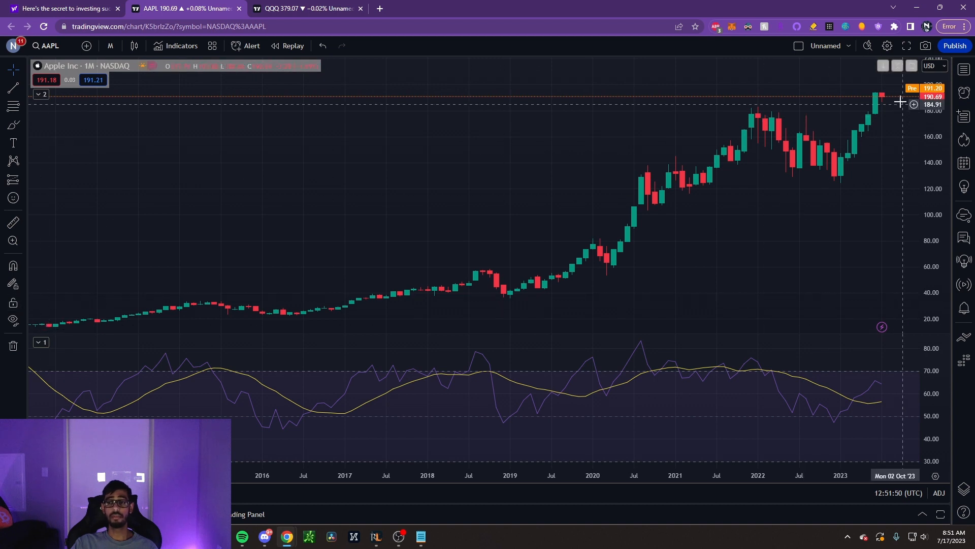
mouse_move(861, 119)
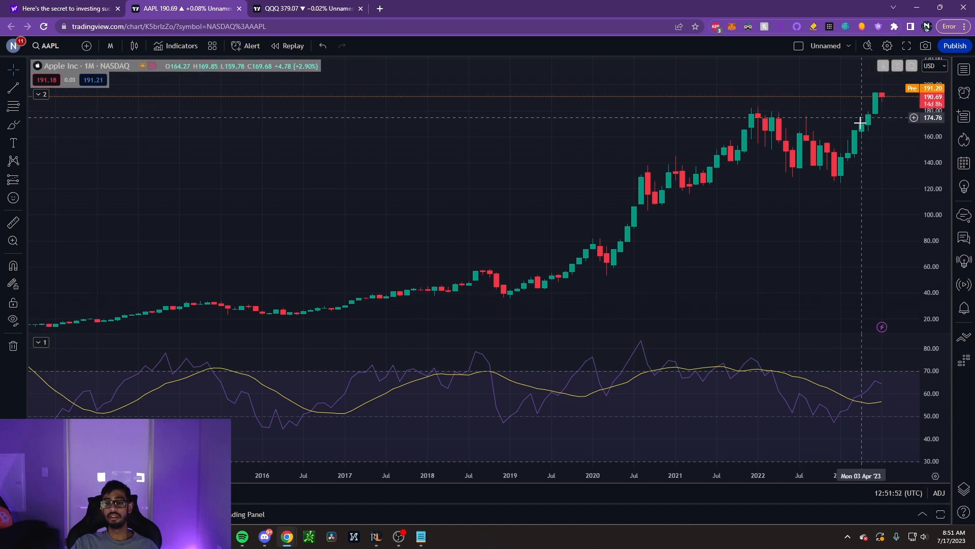
mouse_move(871, 128)
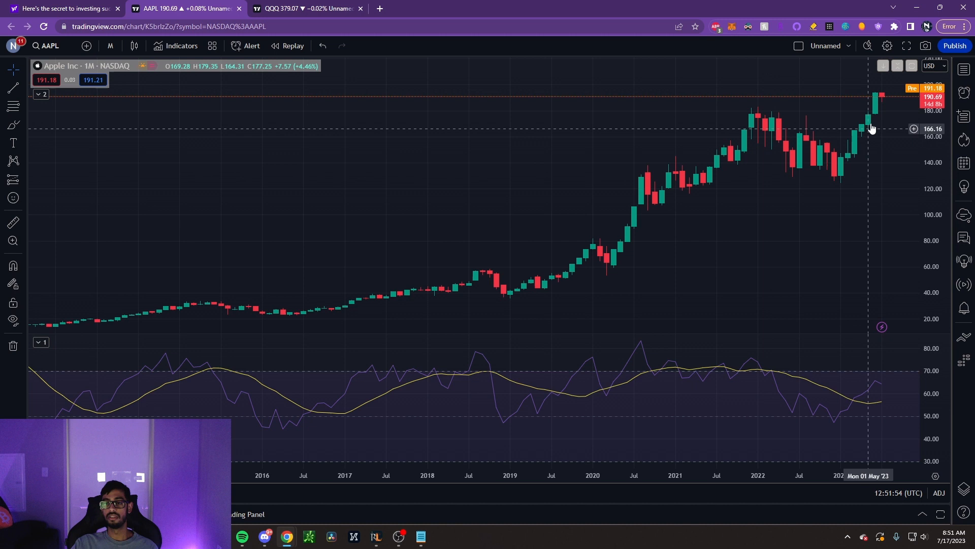
mouse_move(846, 187)
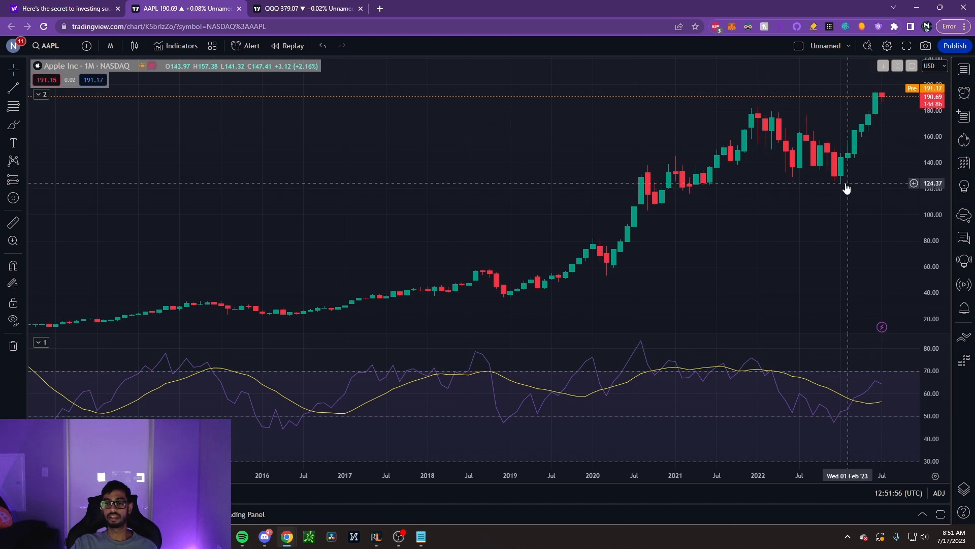
mouse_move(880, 96)
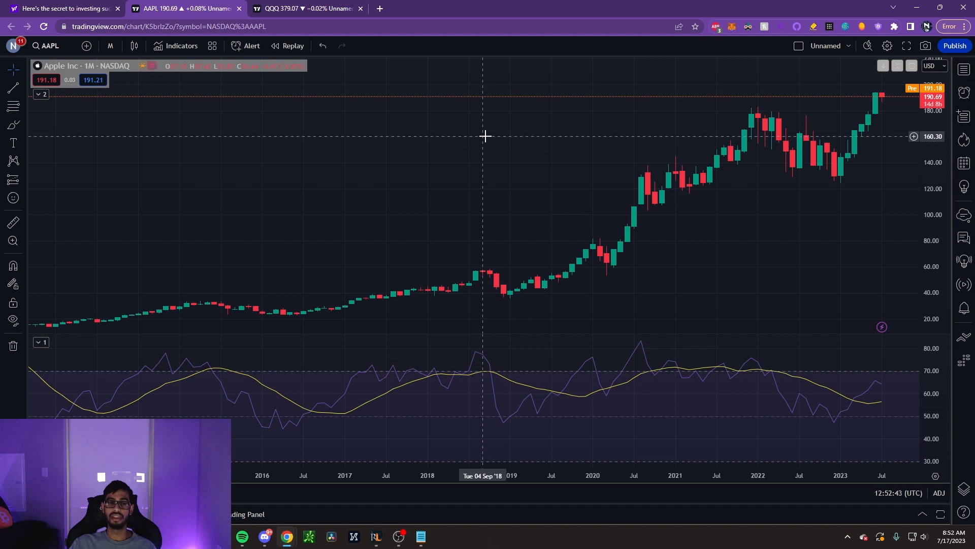
mouse_move(357, 83)
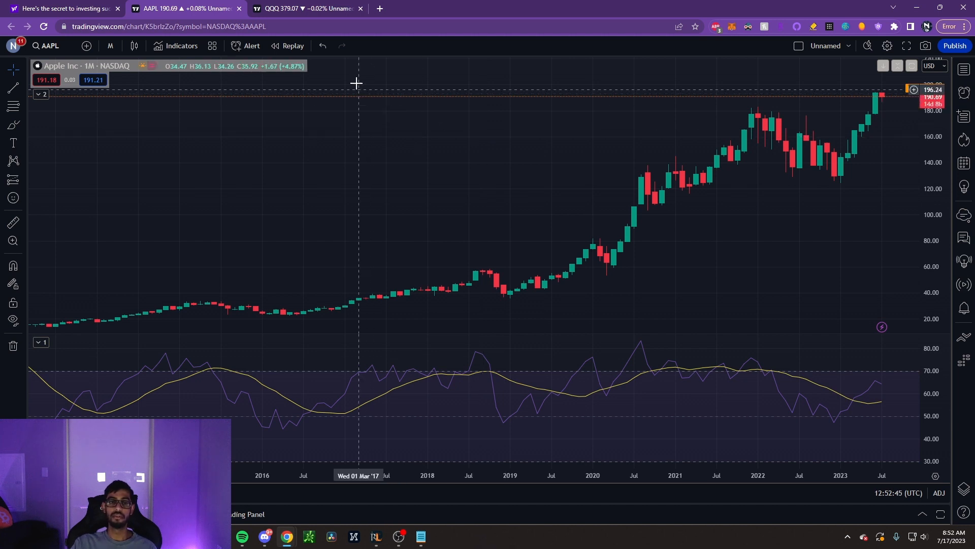
mouse_move(186, 311)
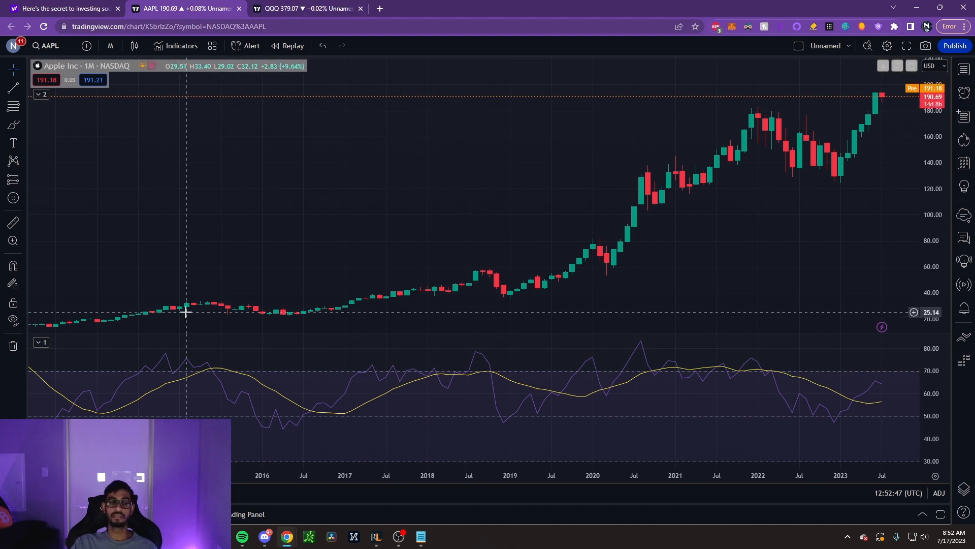
mouse_move(62, 328)
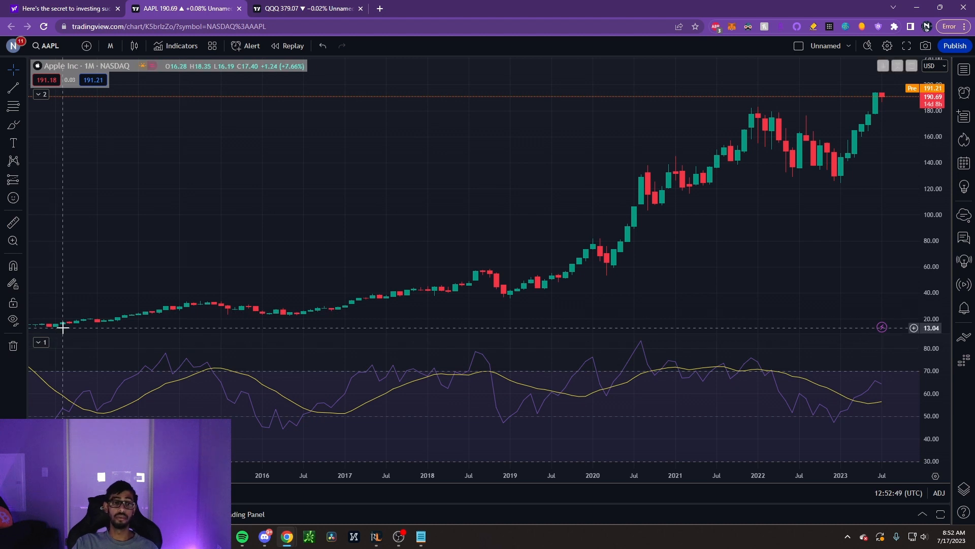
mouse_move(62, 325)
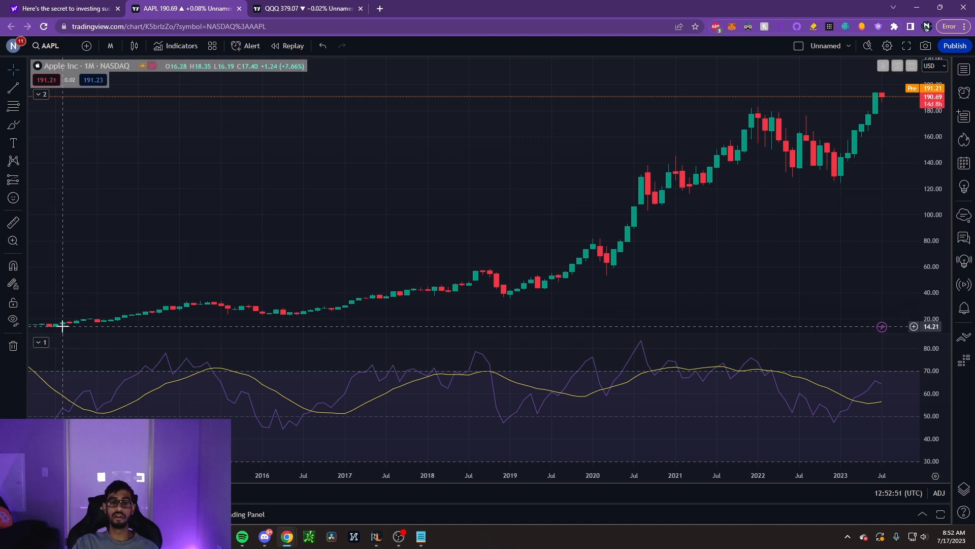
mouse_move(305, 5)
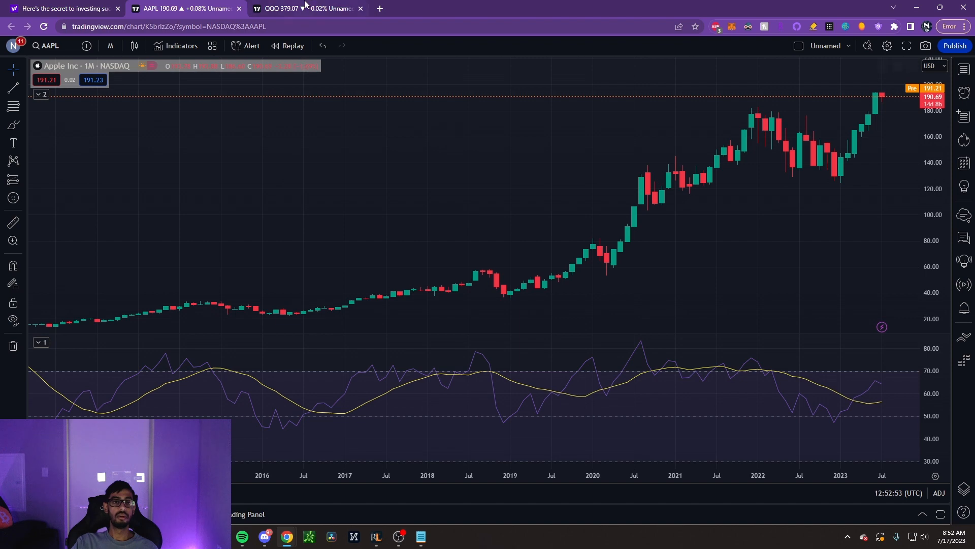
- Bring up the Invesco QQQ Trust monthly chart to review ten years of price history
left_click(307, 8)
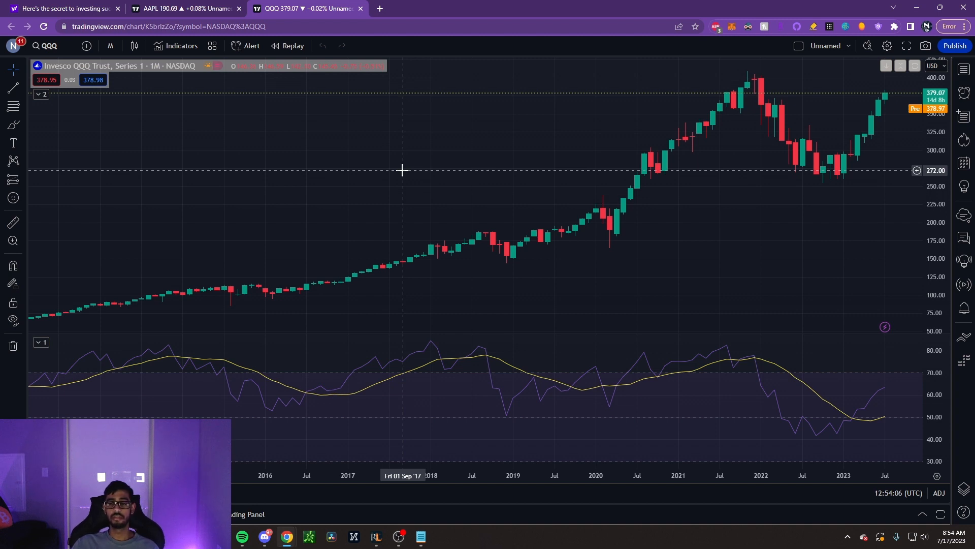
mouse_move(829, 185)
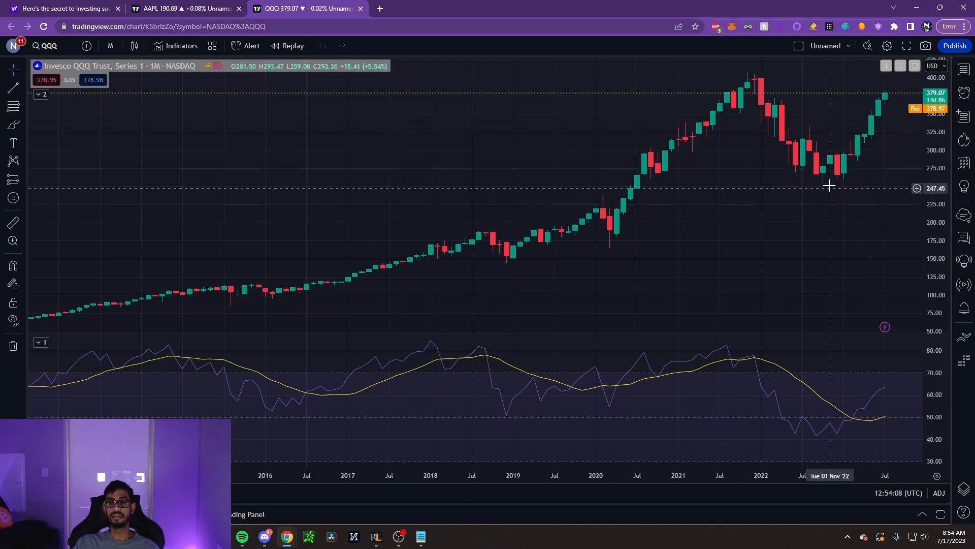
mouse_move(645, 197)
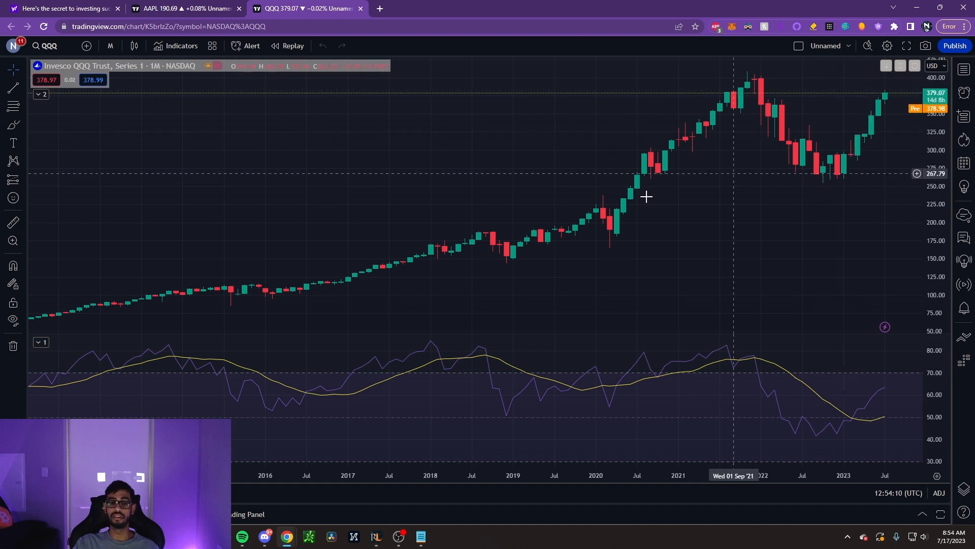
mouse_move(590, 225)
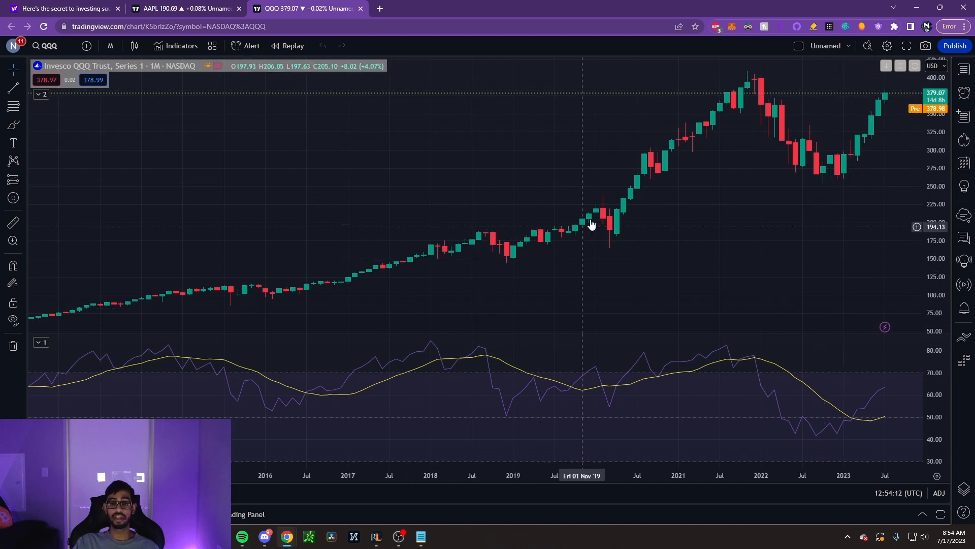
mouse_move(767, 98)
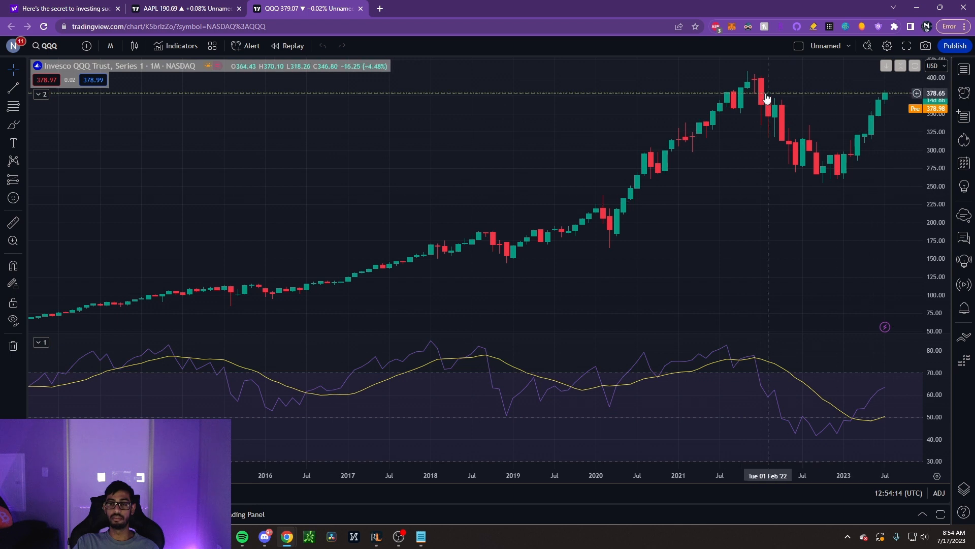
mouse_move(760, 87)
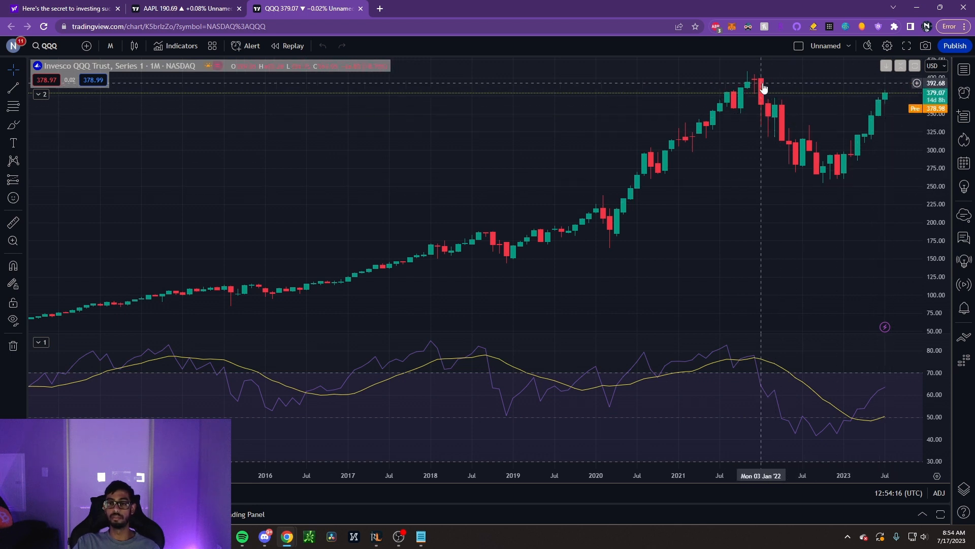
mouse_move(837, 180)
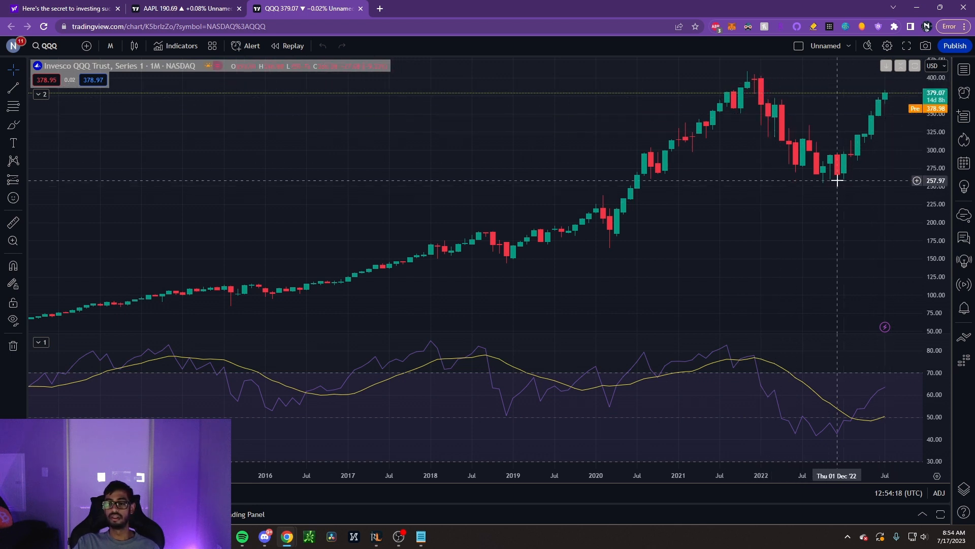
mouse_move(871, 86)
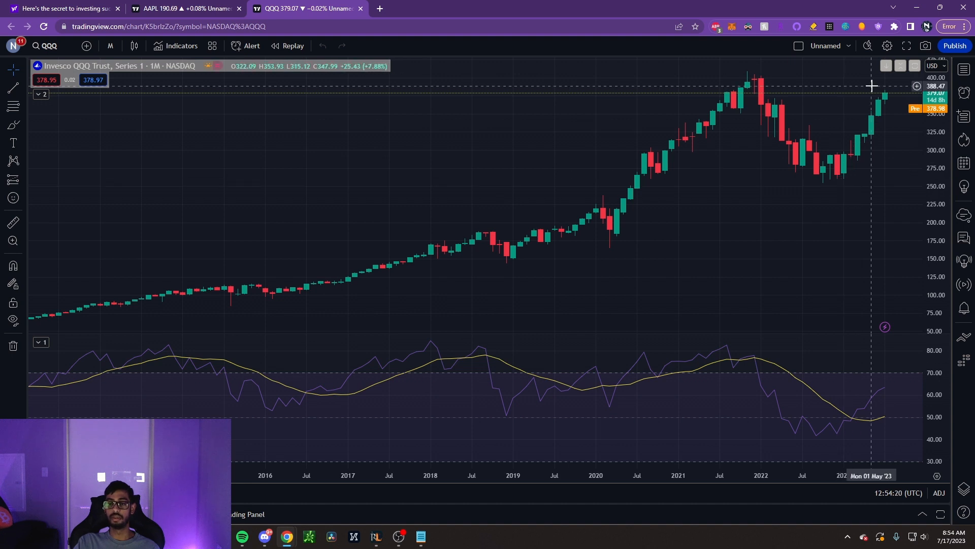
mouse_move(781, 68)
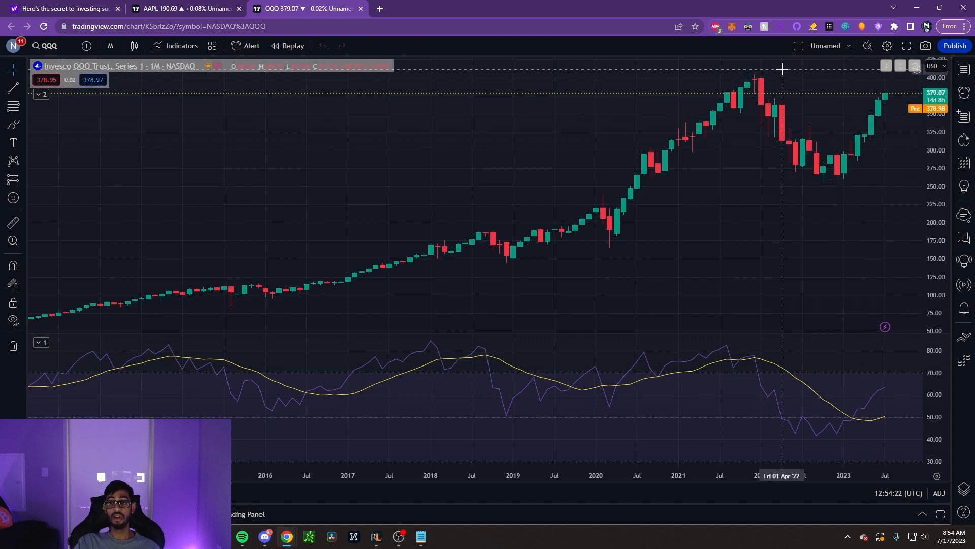
mouse_move(647, 243)
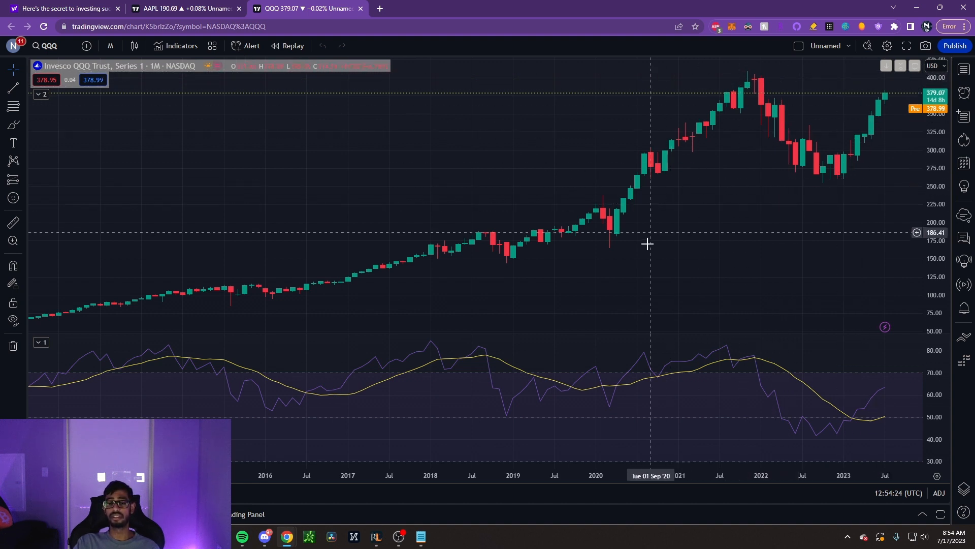
mouse_move(659, 260)
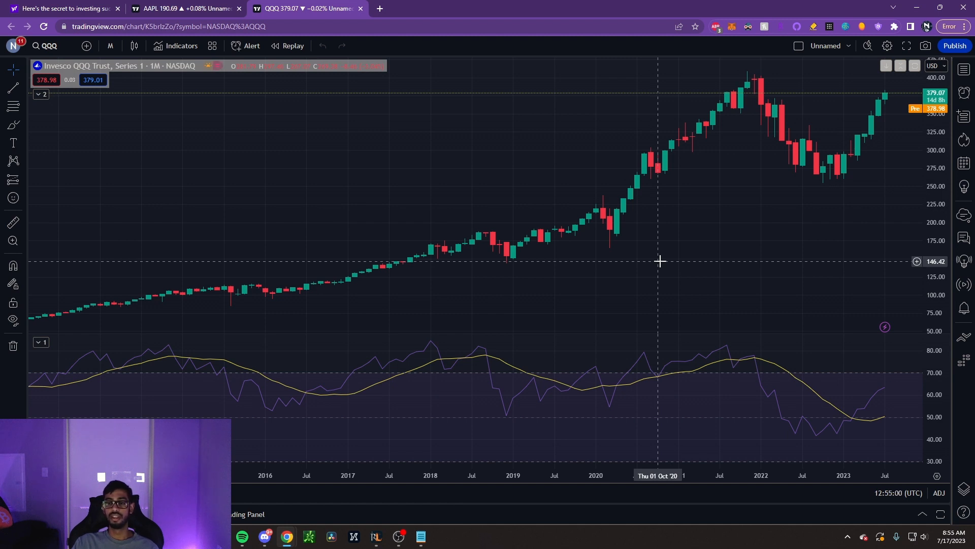
mouse_move(67, 347)
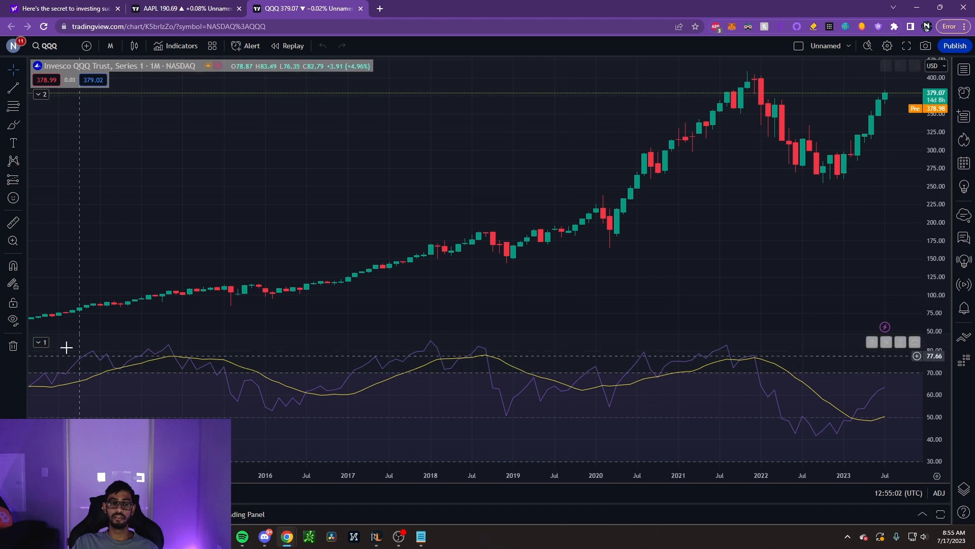